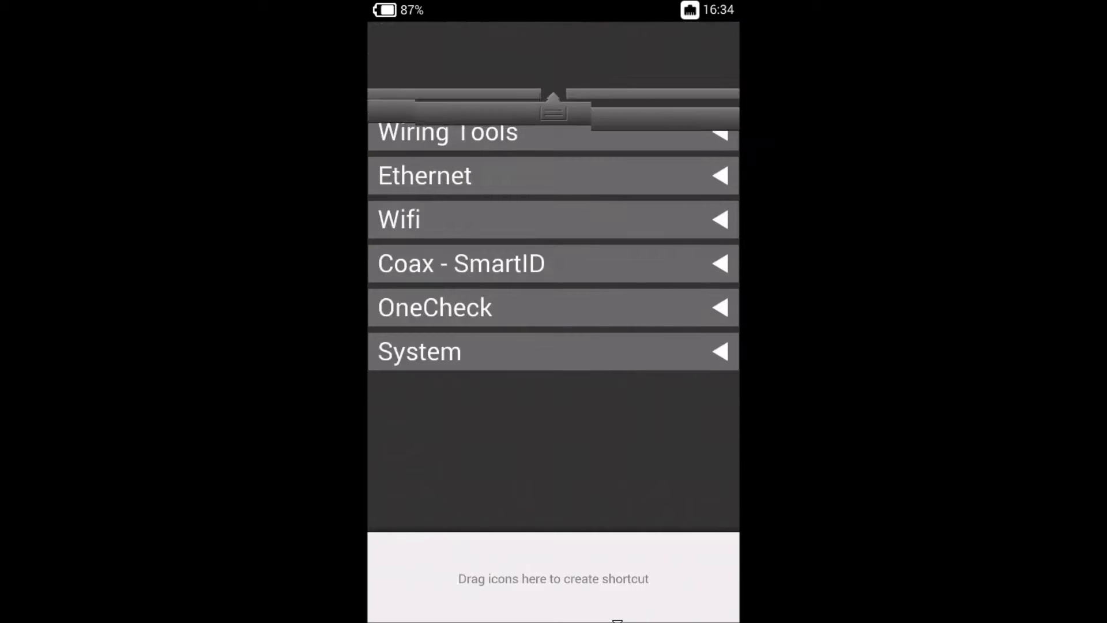
# Step: Scroll the home menu to show the Copper tools, MultiMeter through OneCheck Copper
pyautogui.scroll(-3)
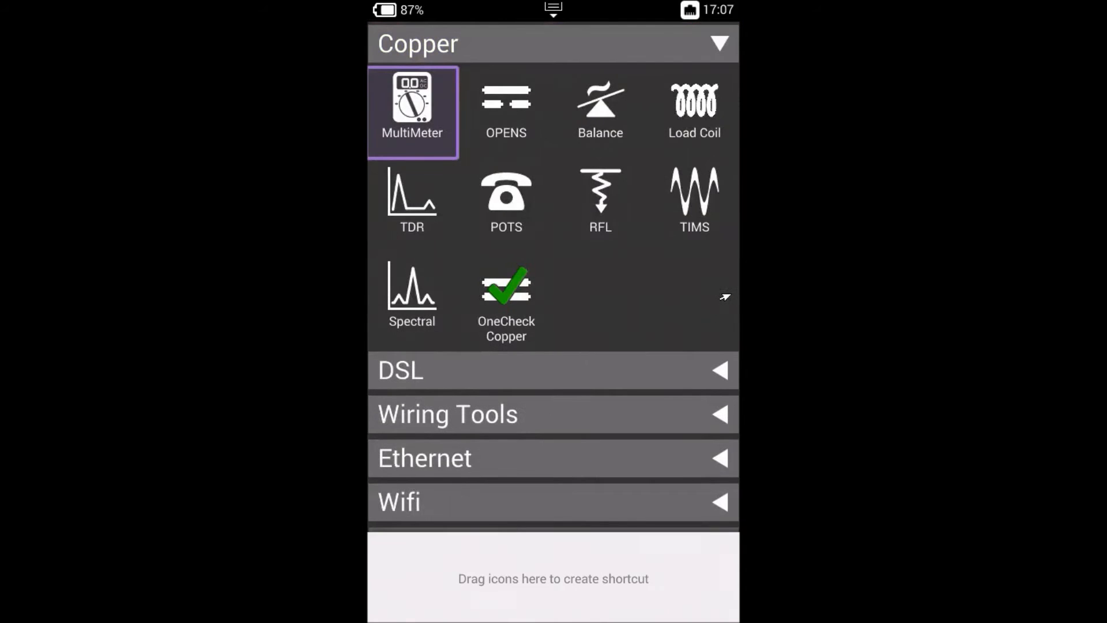
# Step: Collapse Copper, step through DSL and Coax - SmartID, then expand the System category
pyautogui.click(552, 43)
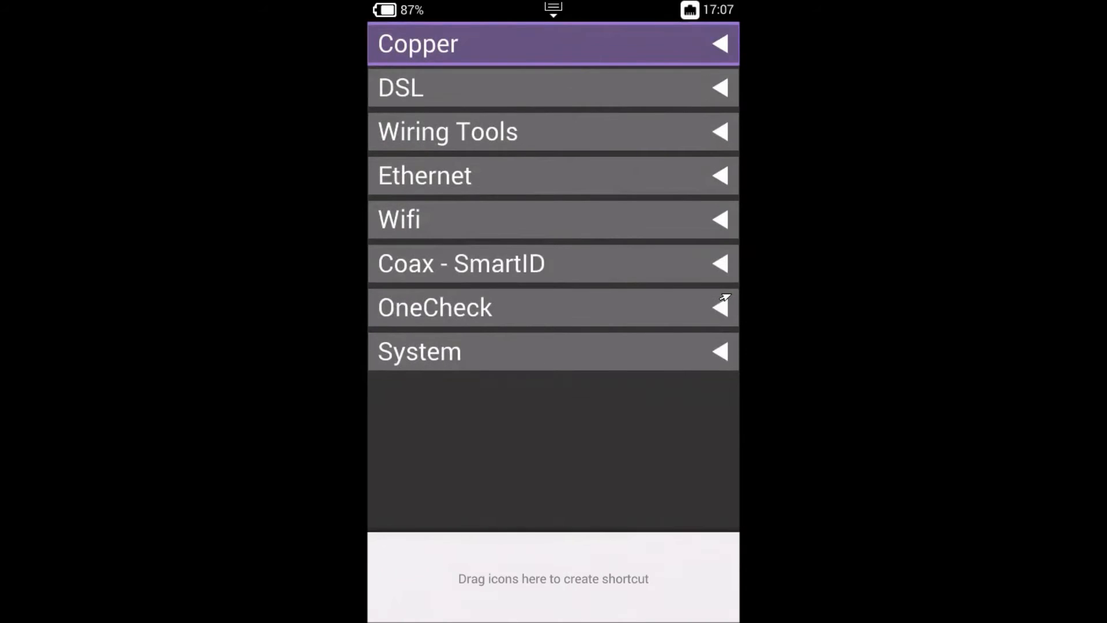
pyautogui.click(553, 88)
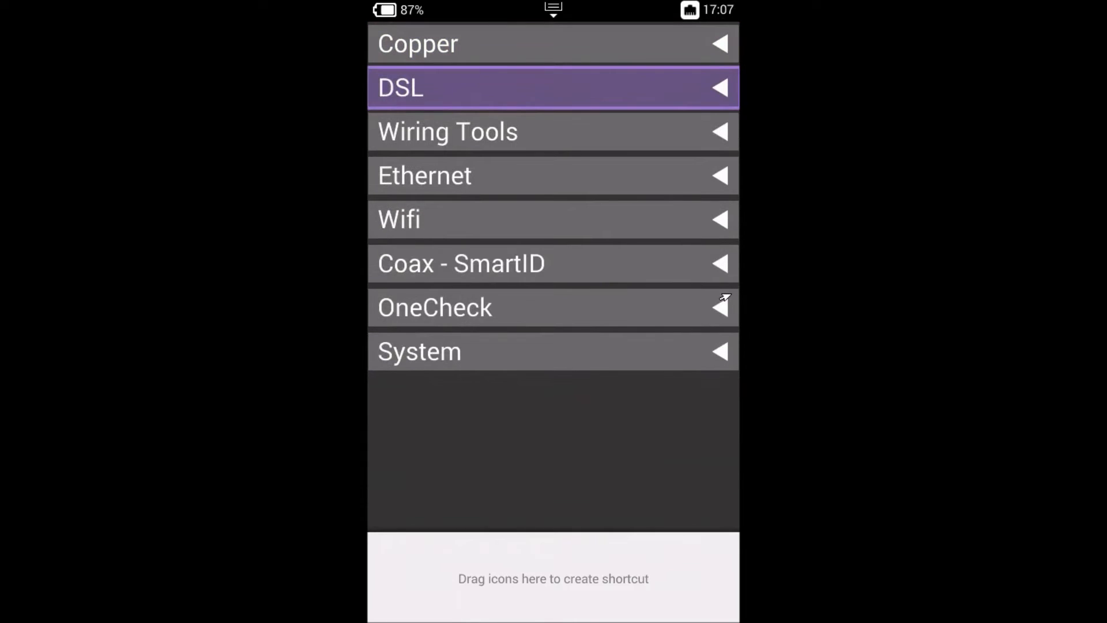
pyautogui.click(416, 44)
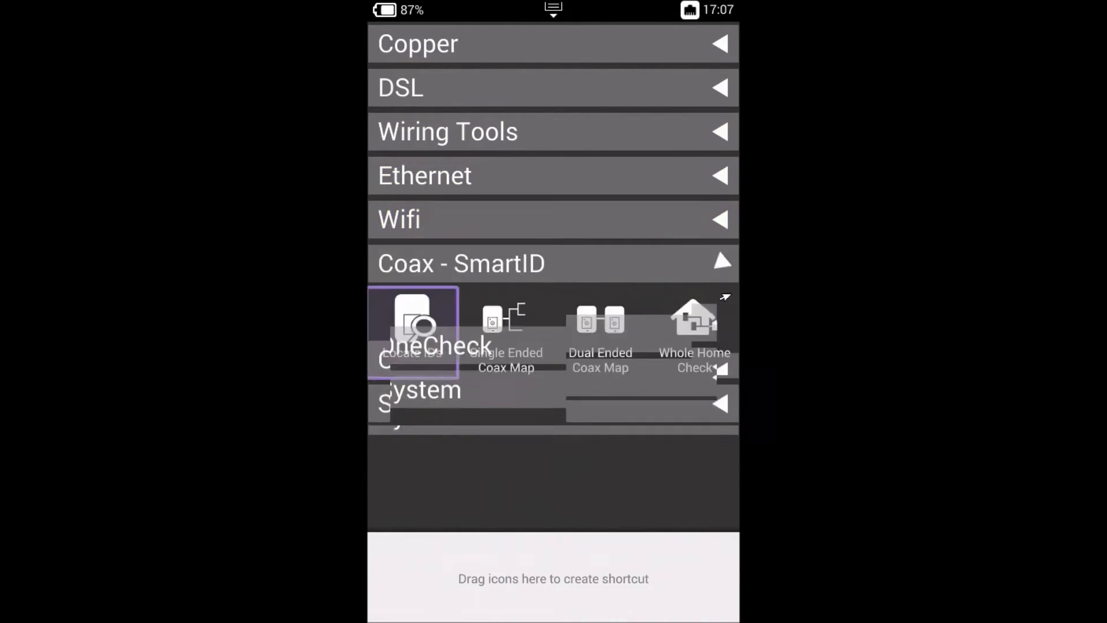
pyautogui.click(553, 263)
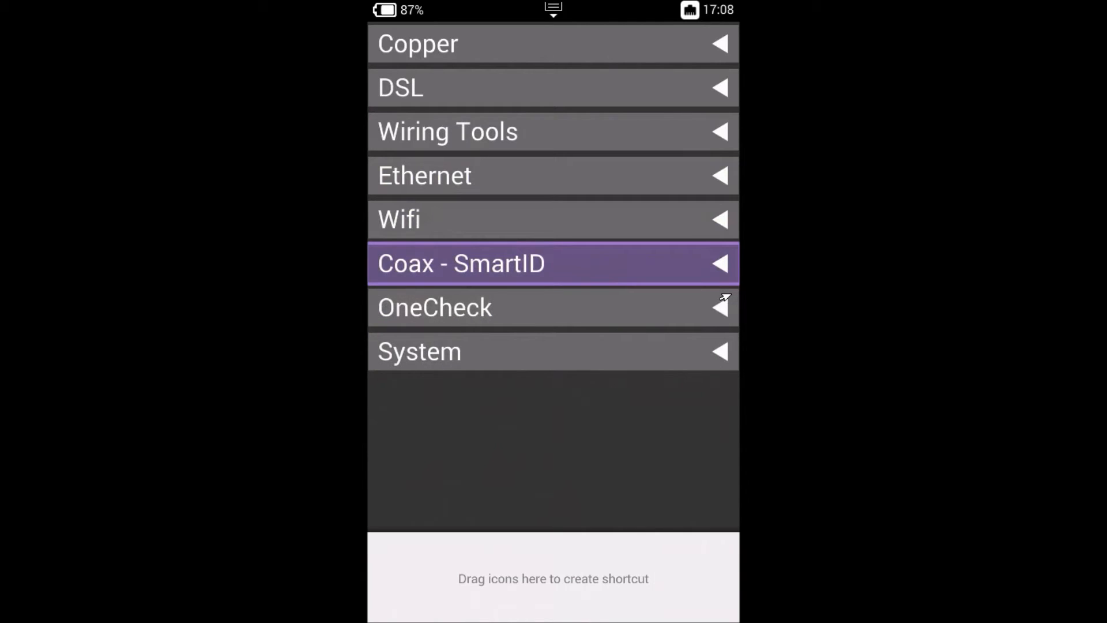
pyautogui.click(418, 351)
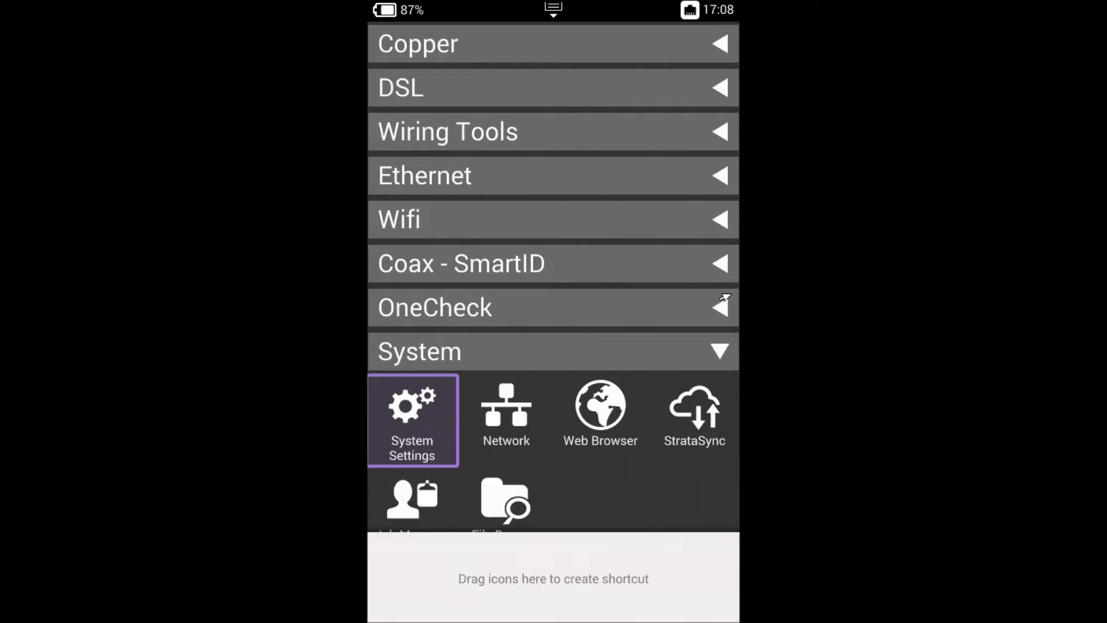
# Step: Launch System Settings from the System category to reach the Instrument options
pyautogui.scroll(3)
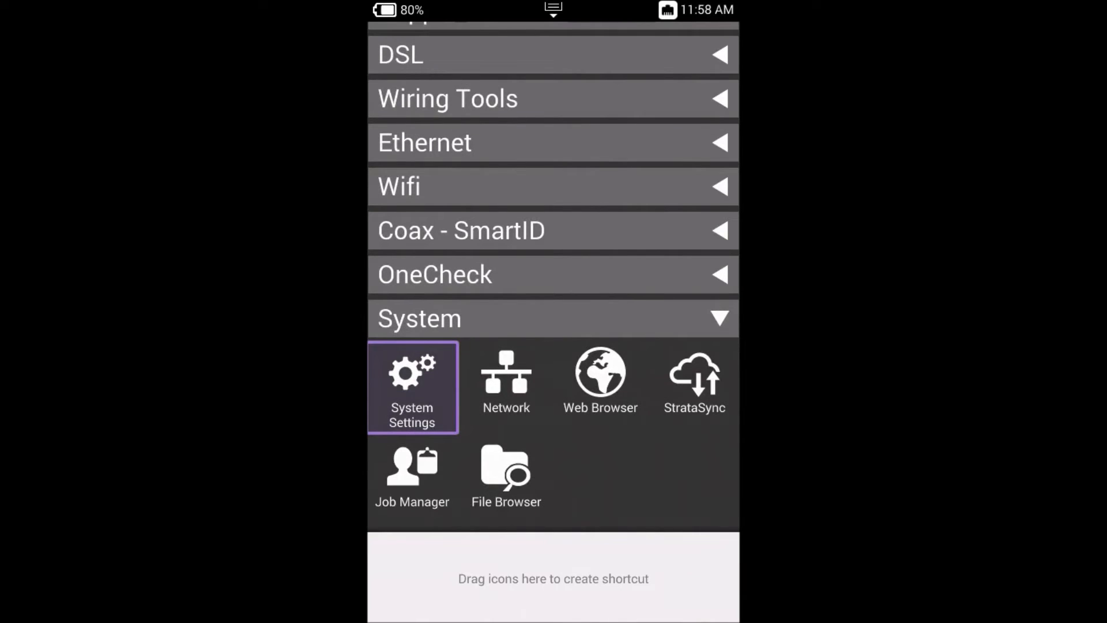
pyautogui.click(412, 387)
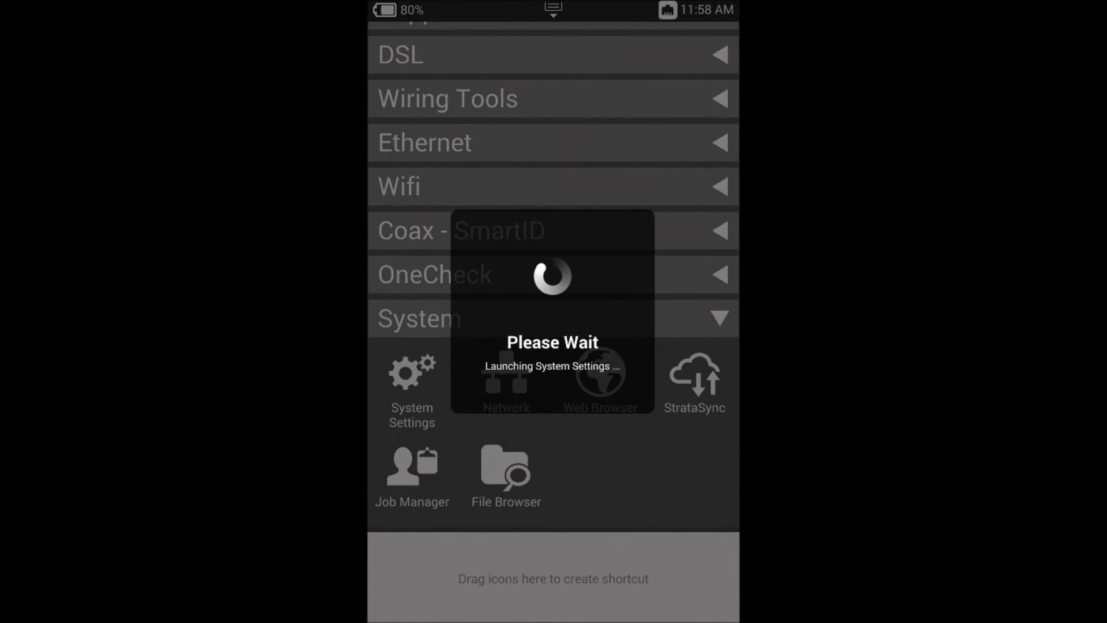
pyautogui.click(411, 371)
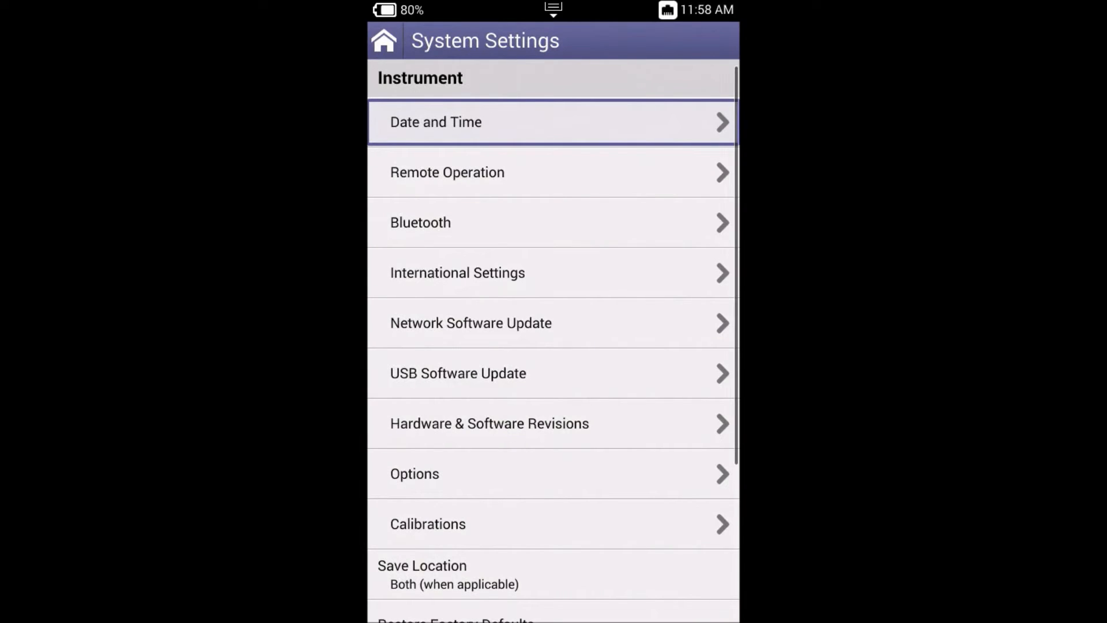
pyautogui.click(457, 273)
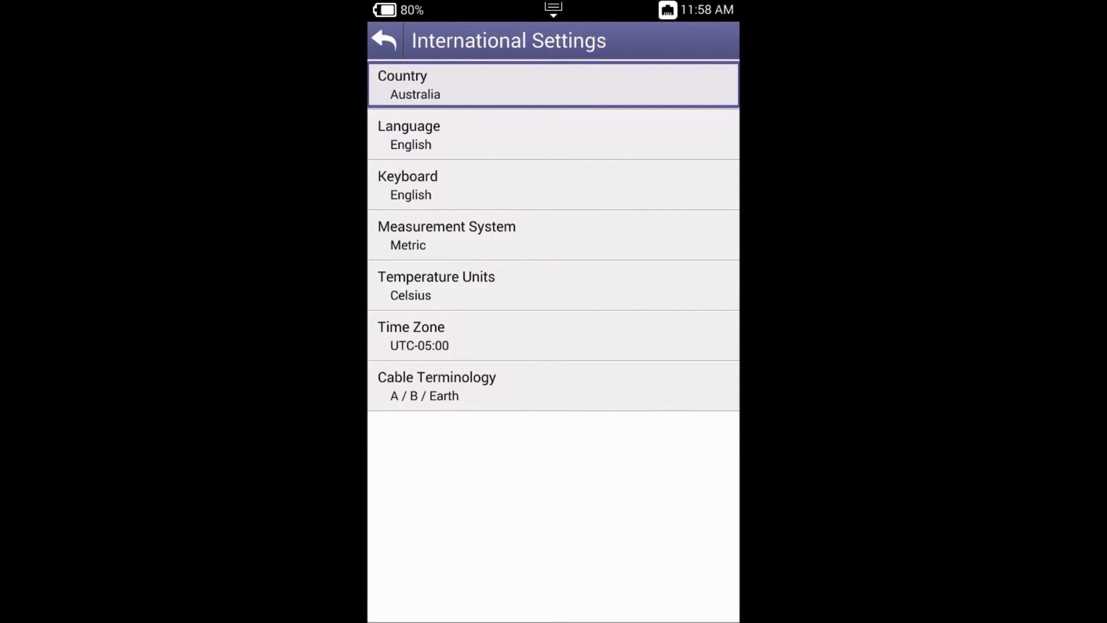
pyautogui.click(553, 85)
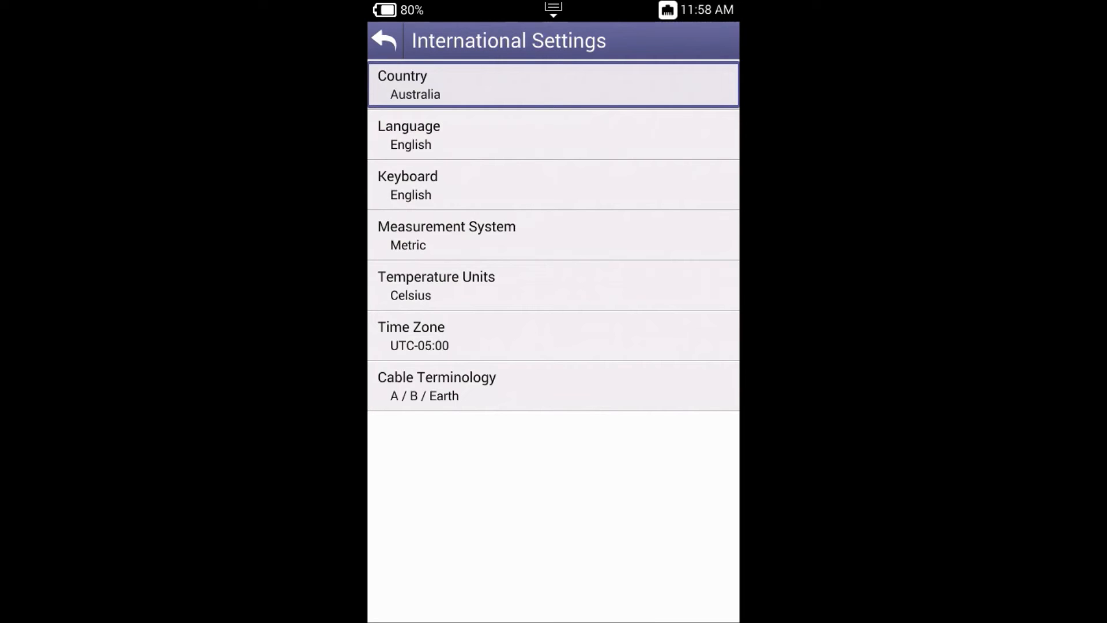
pyautogui.click(384, 40)
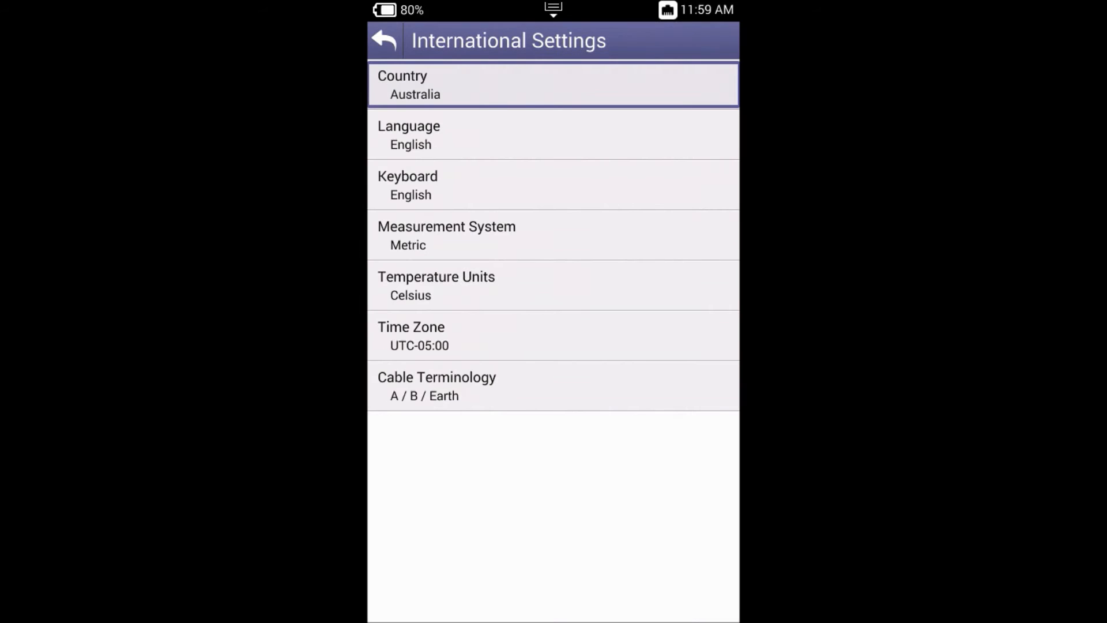
pyautogui.click(384, 40)
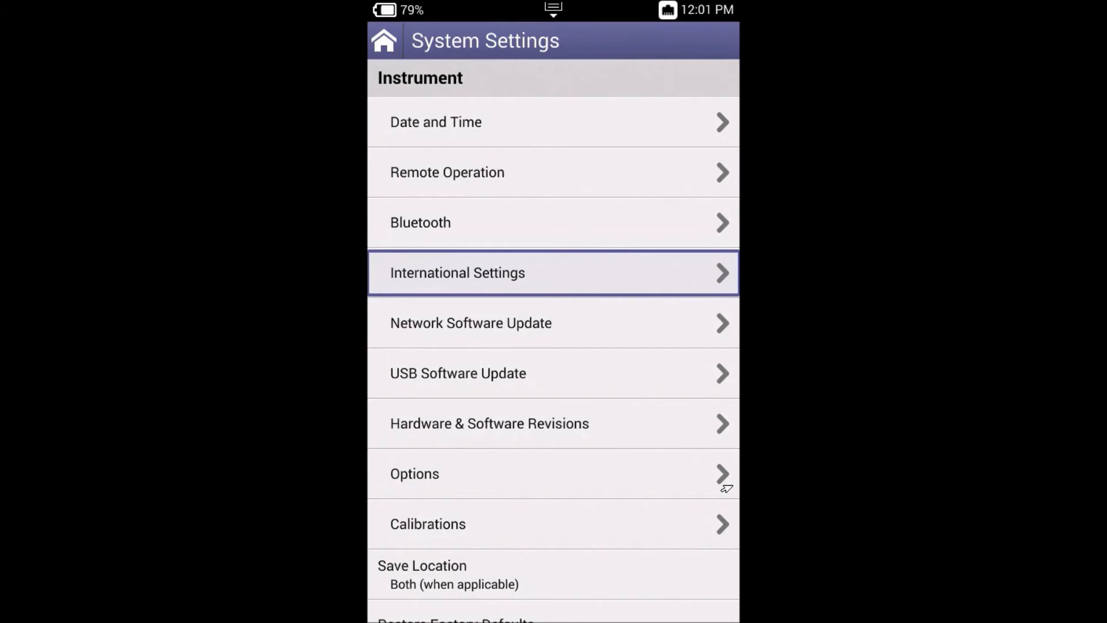
pyautogui.click(489, 422)
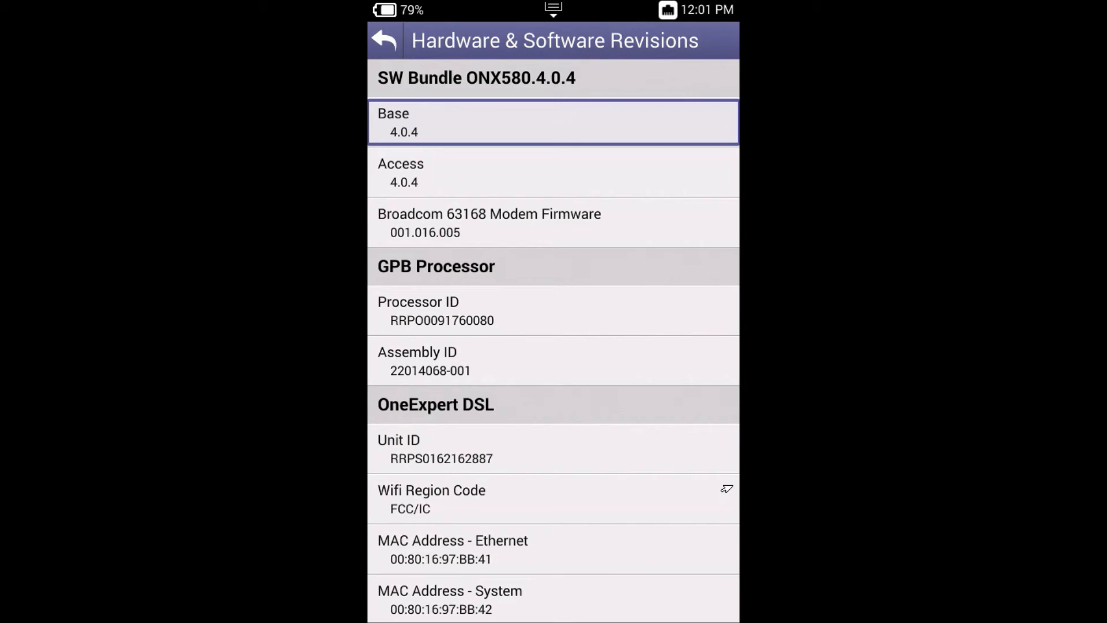
pyautogui.click(384, 40)
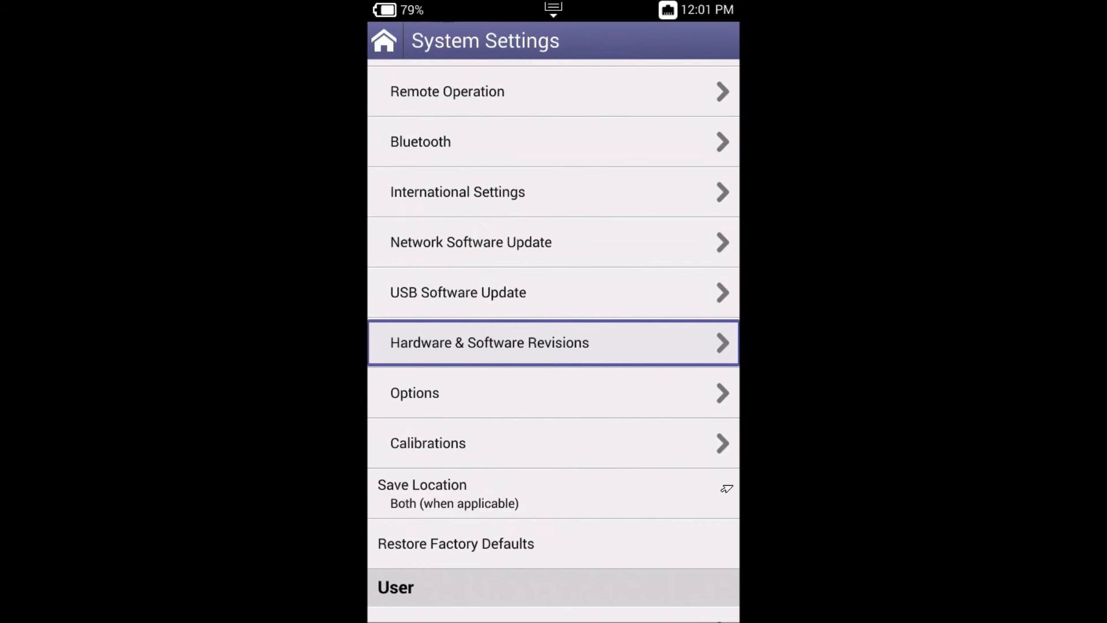
pyautogui.scroll(-3)
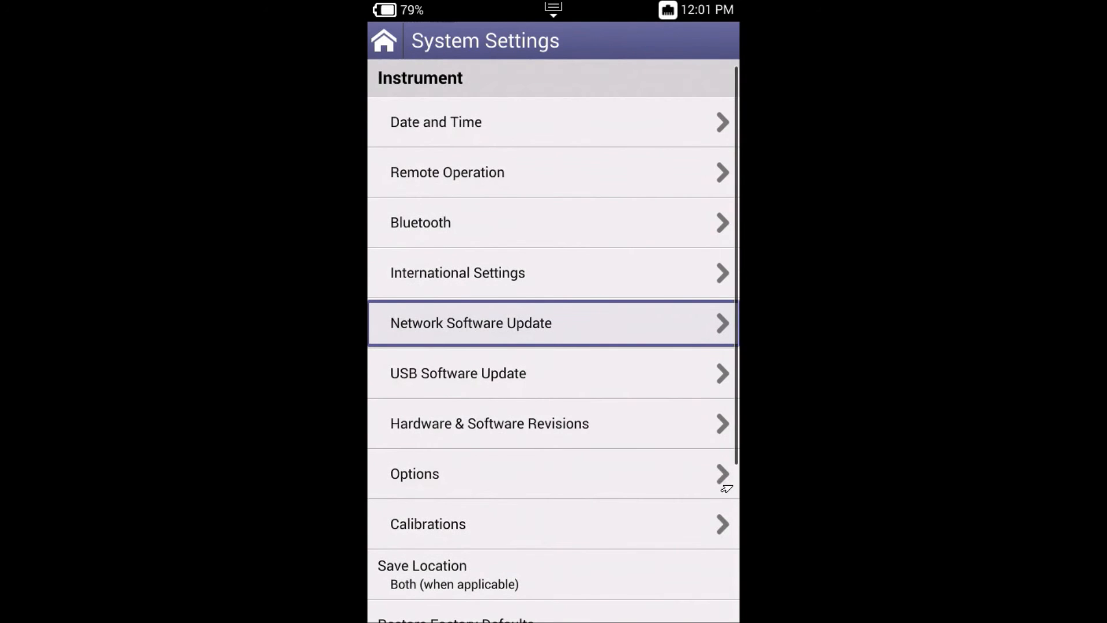
pyautogui.click(470, 323)
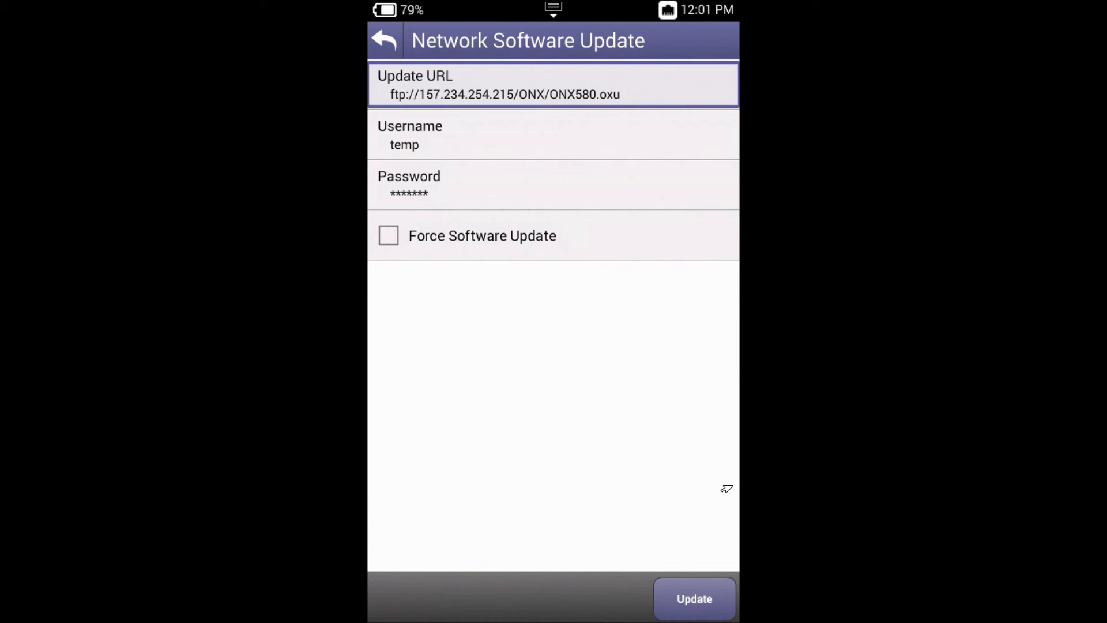
pyautogui.click(383, 40)
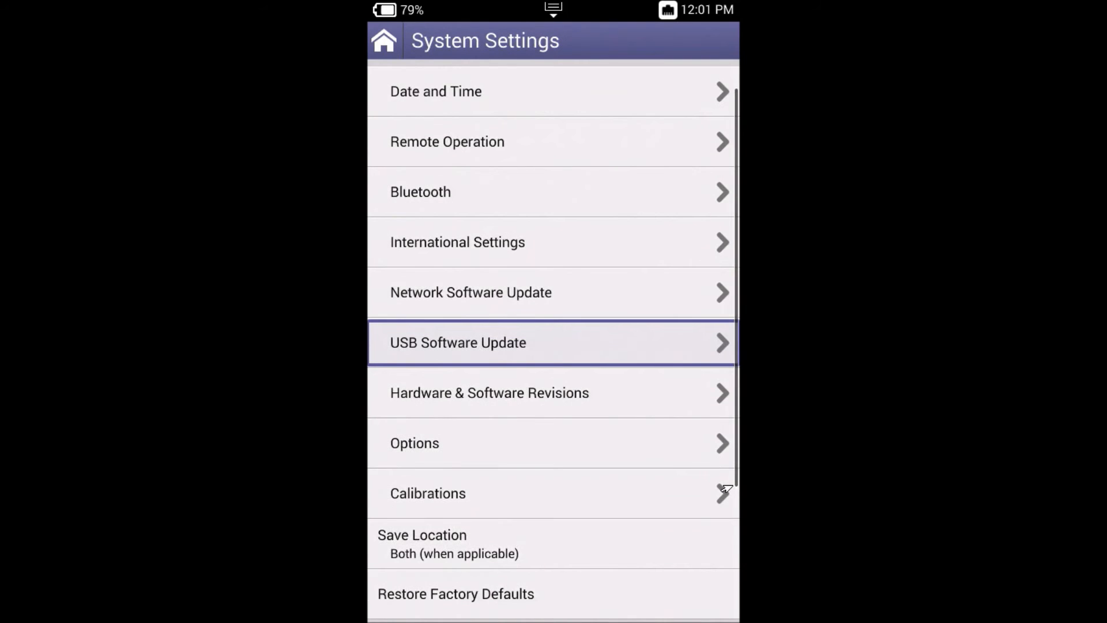
pyautogui.click(457, 342)
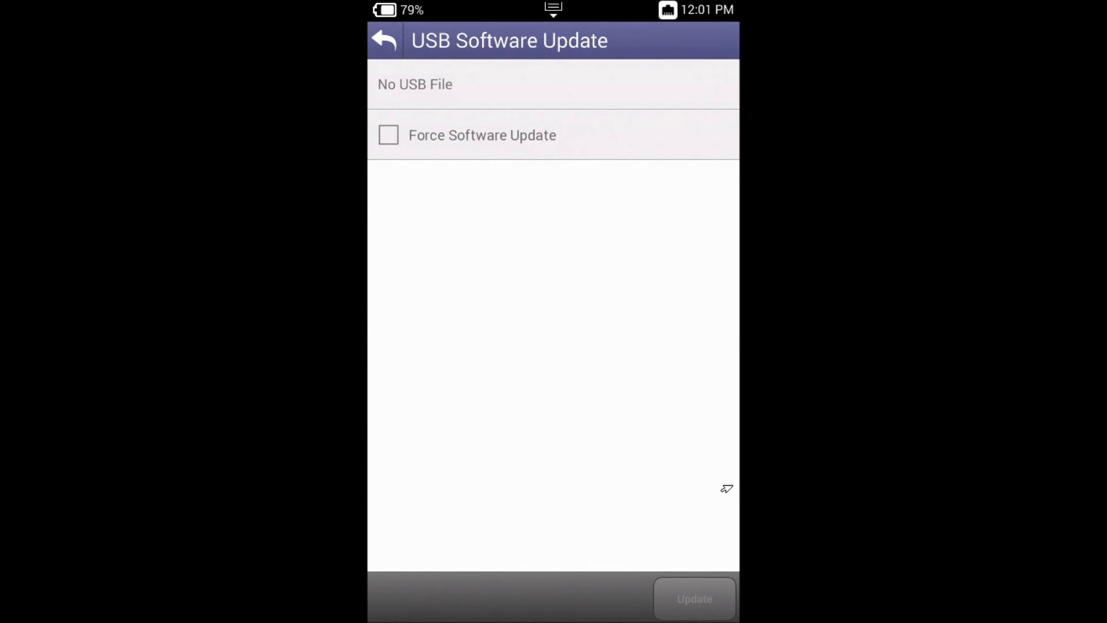
pyautogui.click(384, 40)
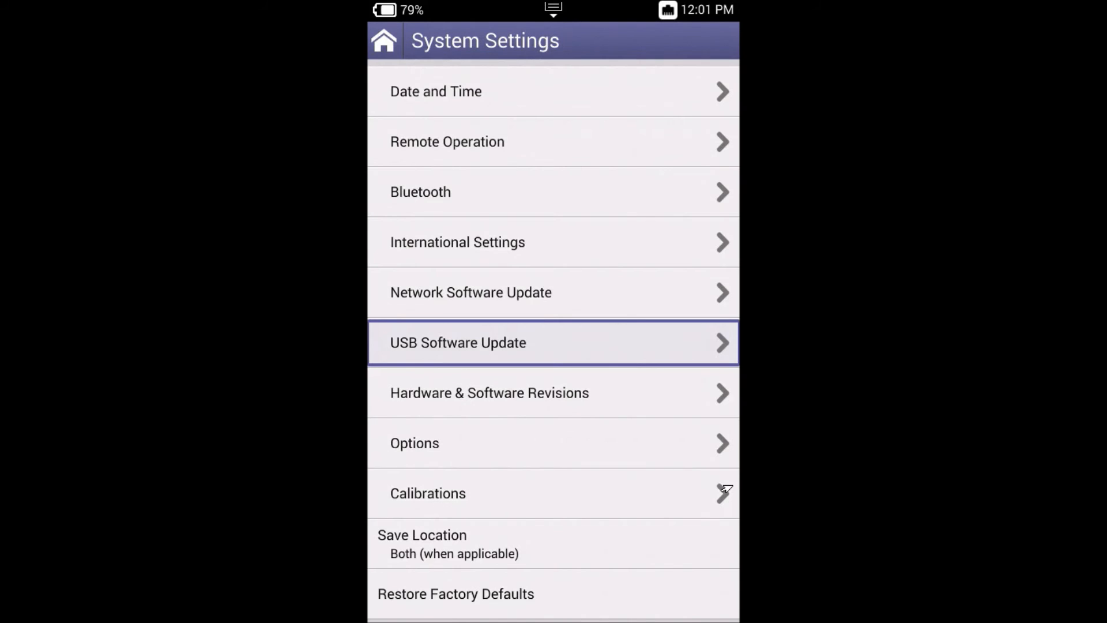
pyautogui.scroll(-3)
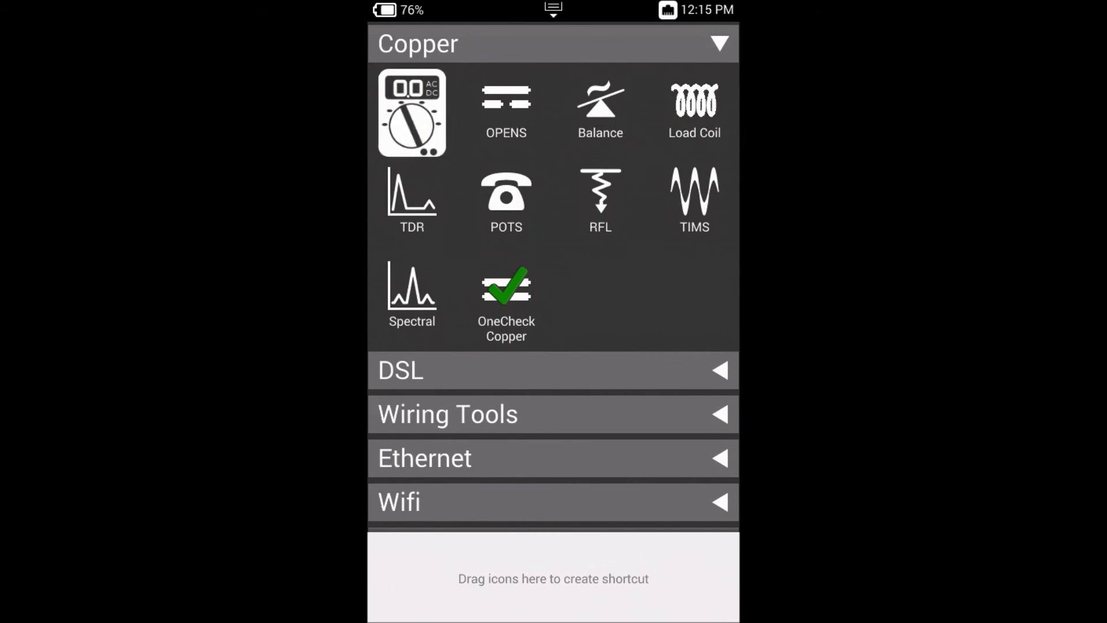
# Step: Drag MultiMeter and Default Single XDSL onto the shortcut bar, then collapse DSL and System
pyautogui.moveTo(412, 113); pyautogui.dragTo(412, 577)
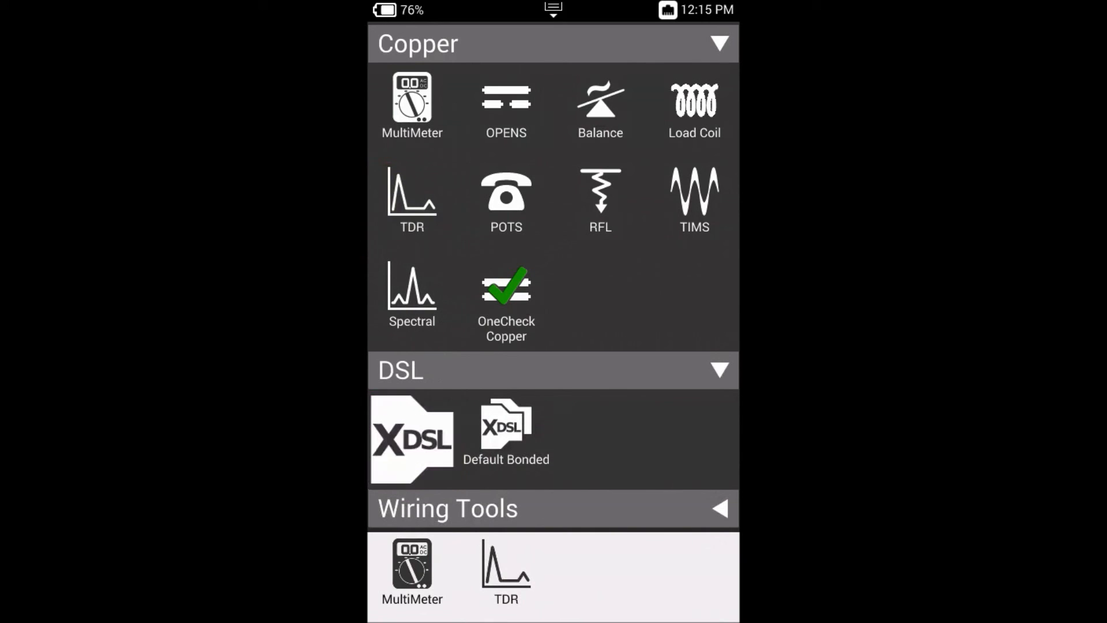
pyautogui.moveTo(411, 438); pyautogui.dragTo(604, 586)
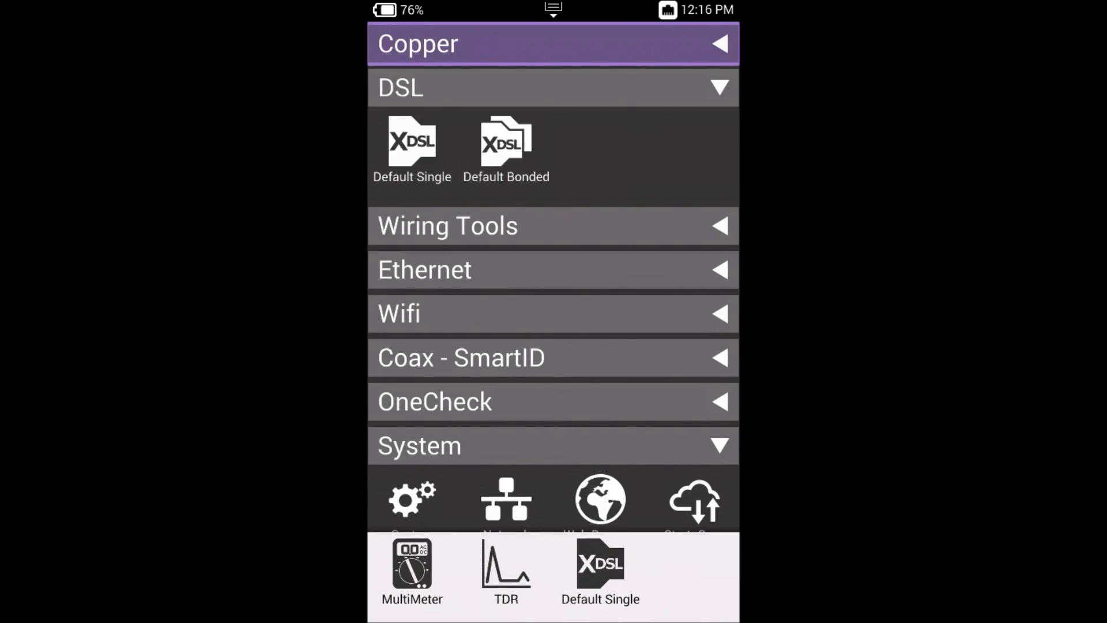
pyautogui.click(553, 88)
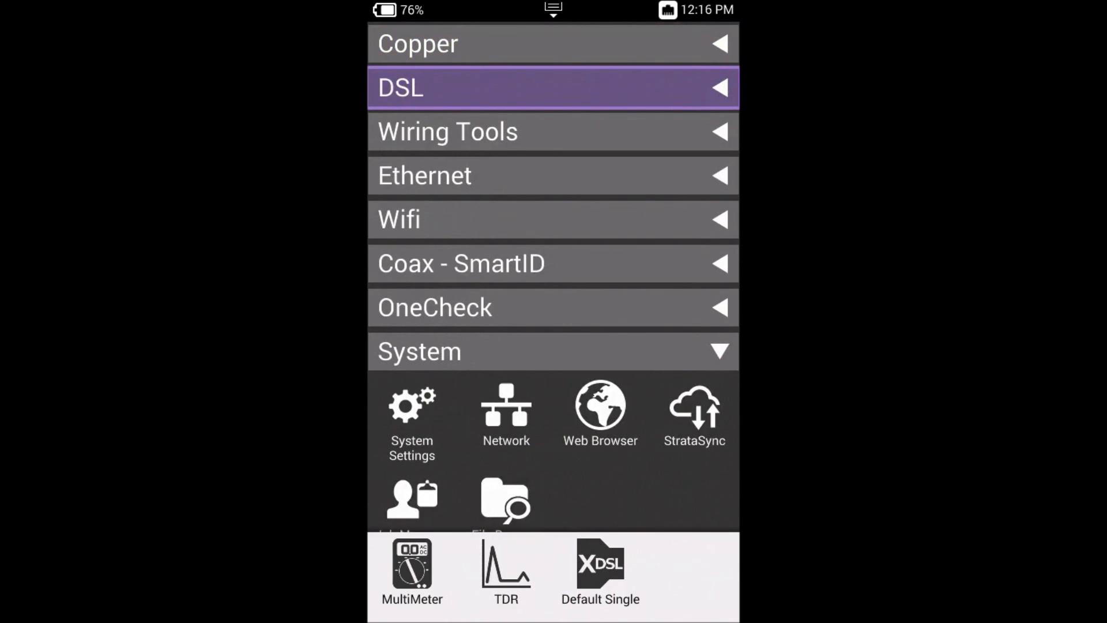
pyautogui.click(553, 352)
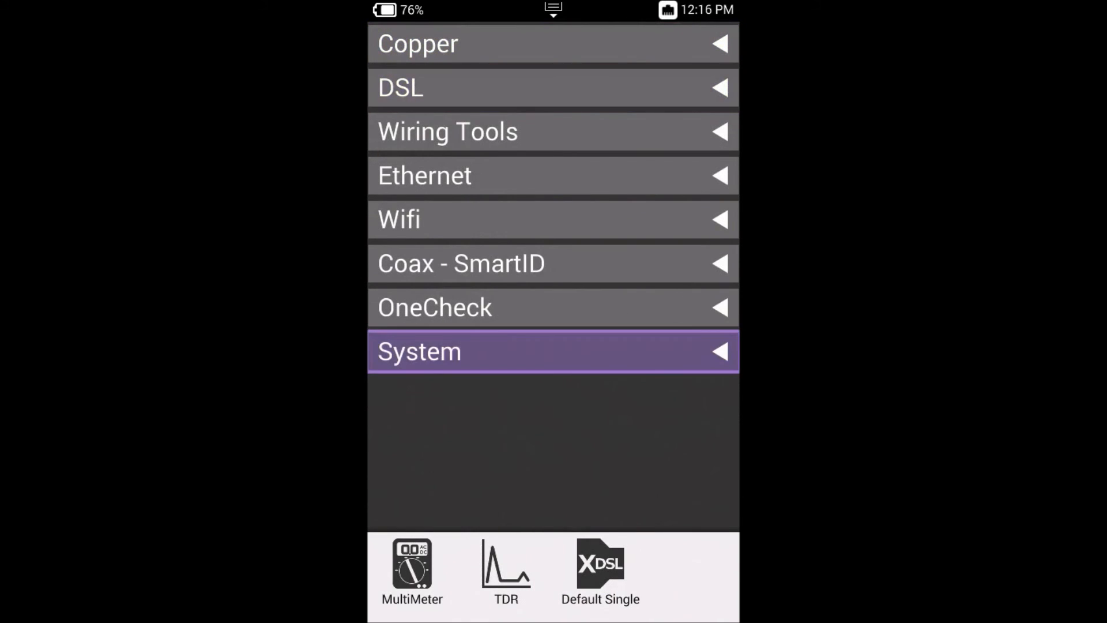